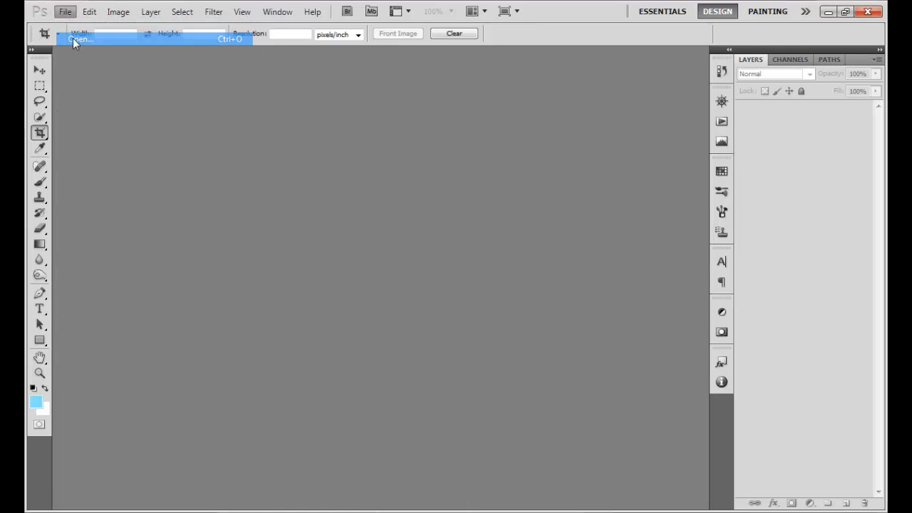
# - Open the photo of the woman lying on fabric and crop it slightly to trim its edges
pyautogui.click(80, 39)
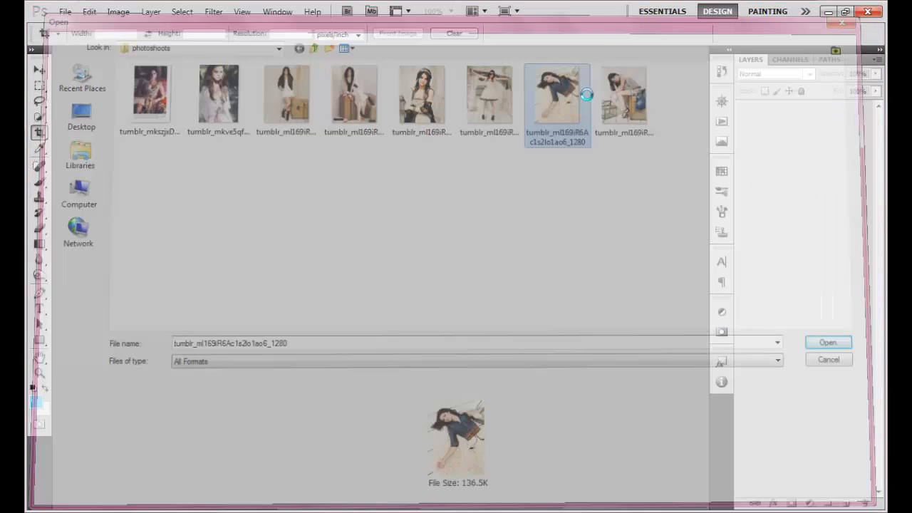
pyautogui.click(828, 342)
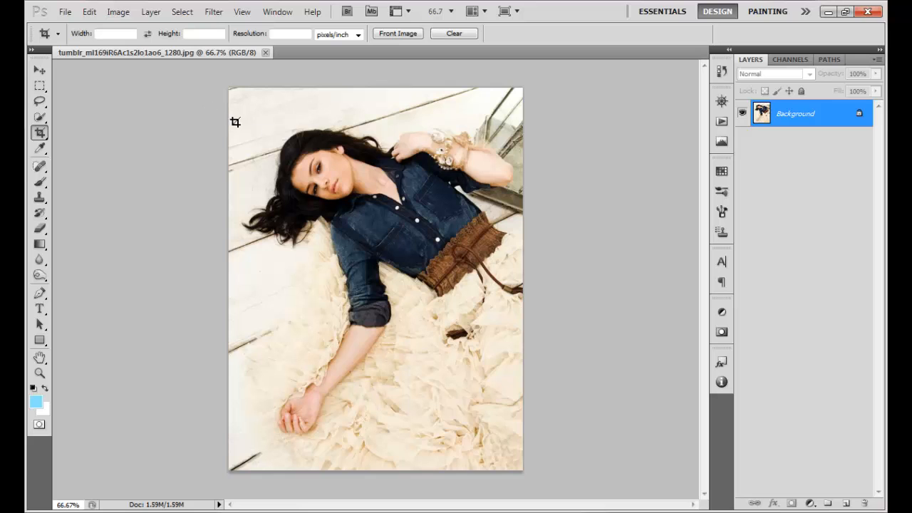
pyautogui.moveTo(235, 116); pyautogui.dragTo(484, 374)
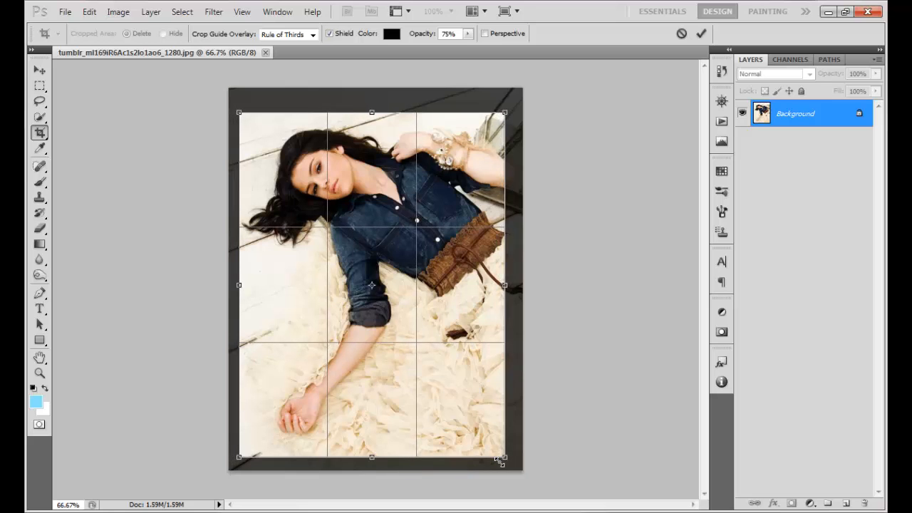
pyautogui.moveTo(502, 459); pyautogui.dragTo(502, 465)
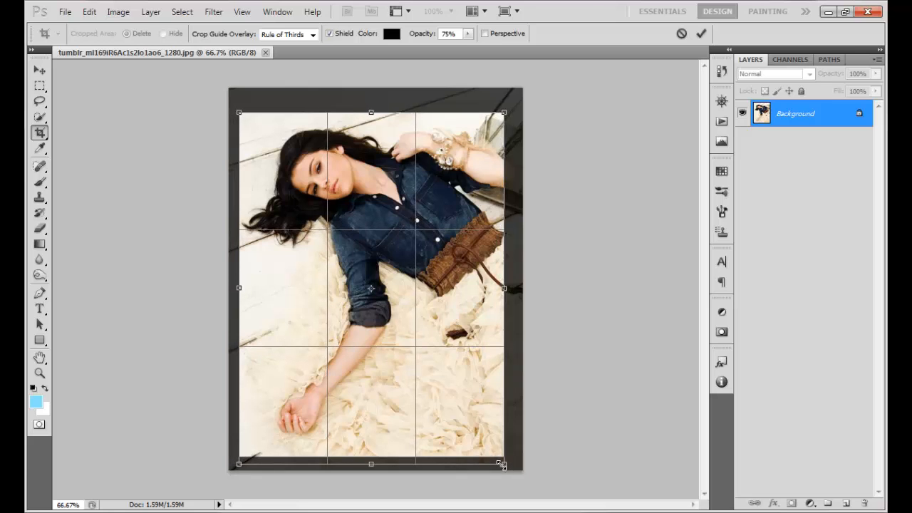
pyautogui.click(702, 34)
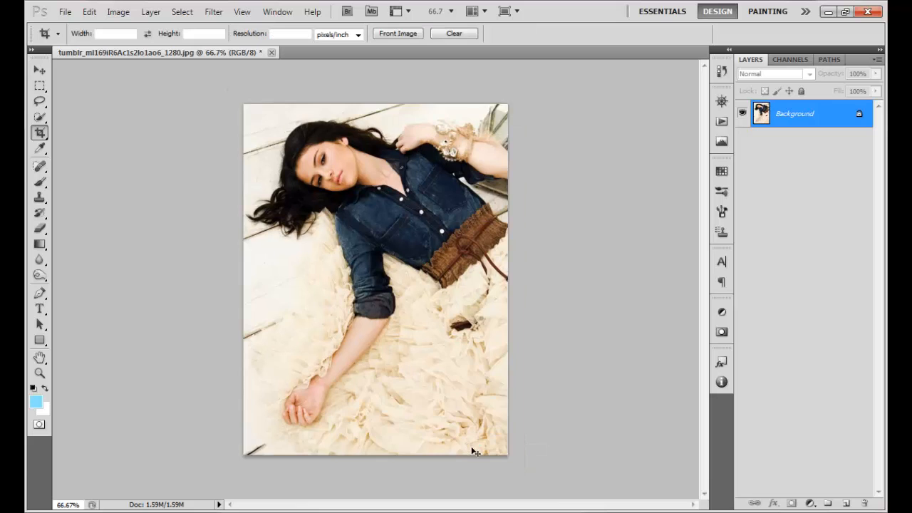
# - View the photo at actual size and open the psd1 coloring file from Downloads
pyautogui.click(118, 12)
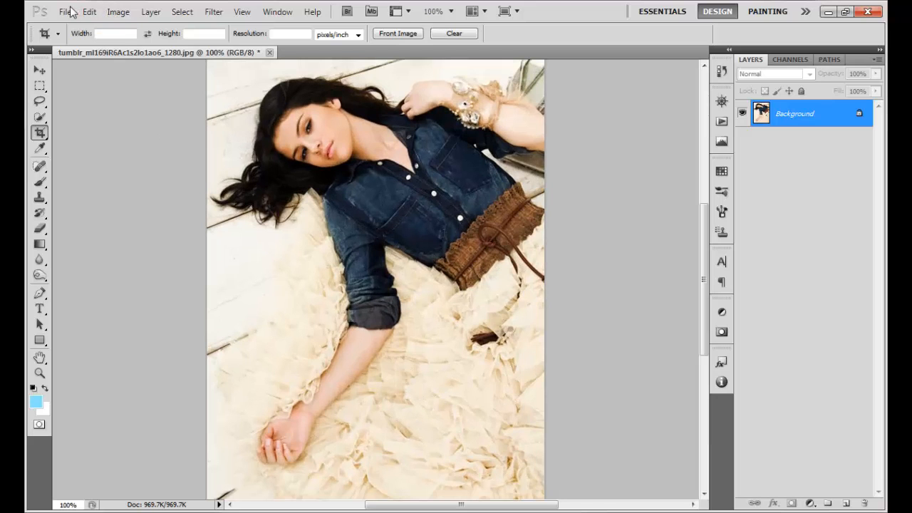
pyautogui.click(66, 12)
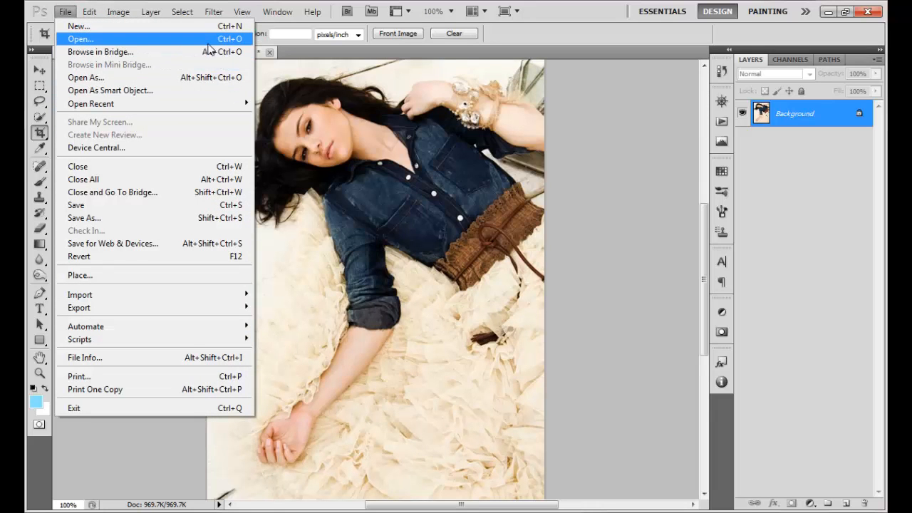
pyautogui.click(80, 38)
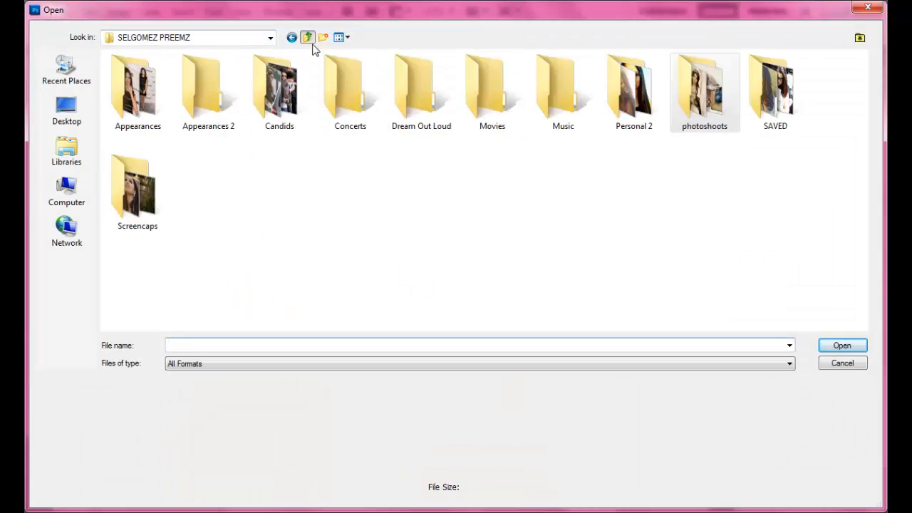
pyautogui.click(308, 37)
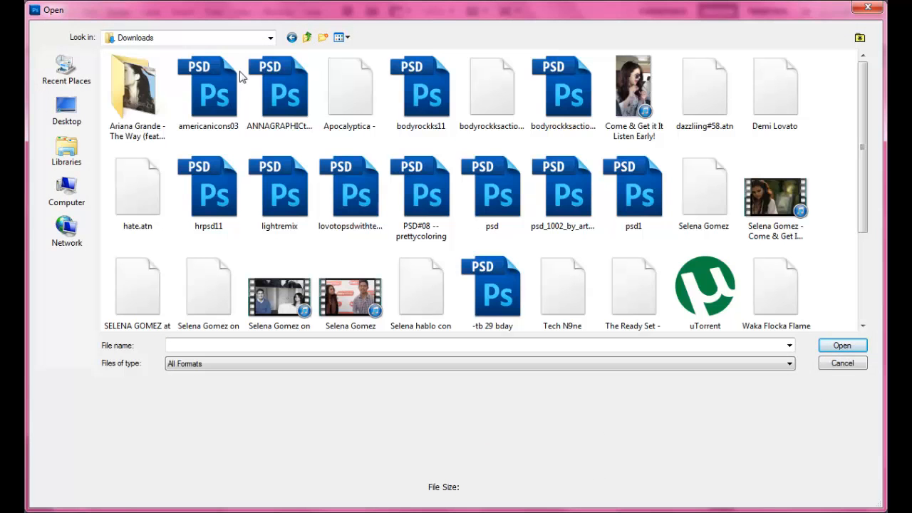
pyautogui.click(632, 192)
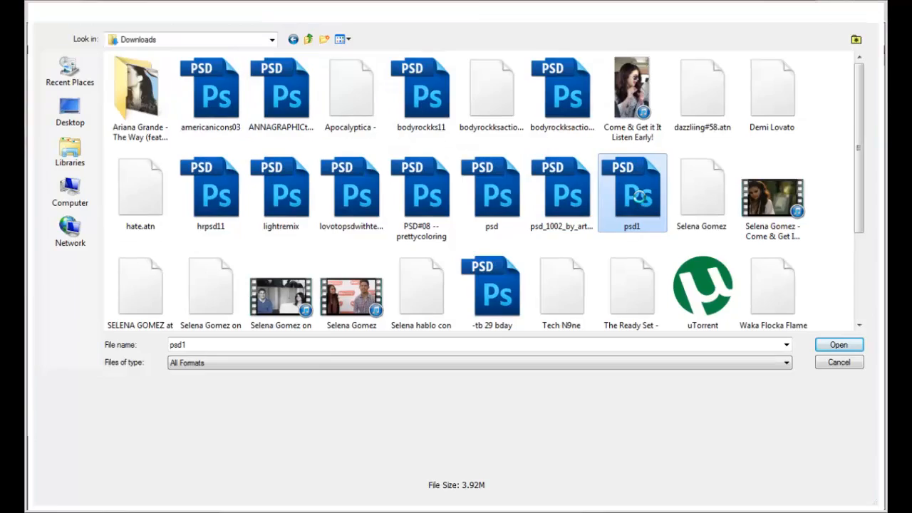
pyautogui.click(838, 345)
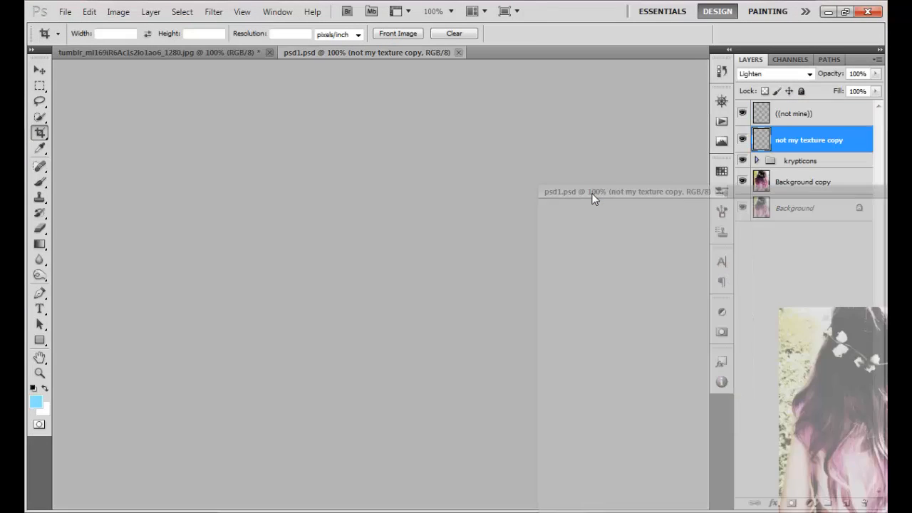
# - Copy the krypticons coloring group onto the photo and make its Background layer active
pyautogui.click(143, 52)
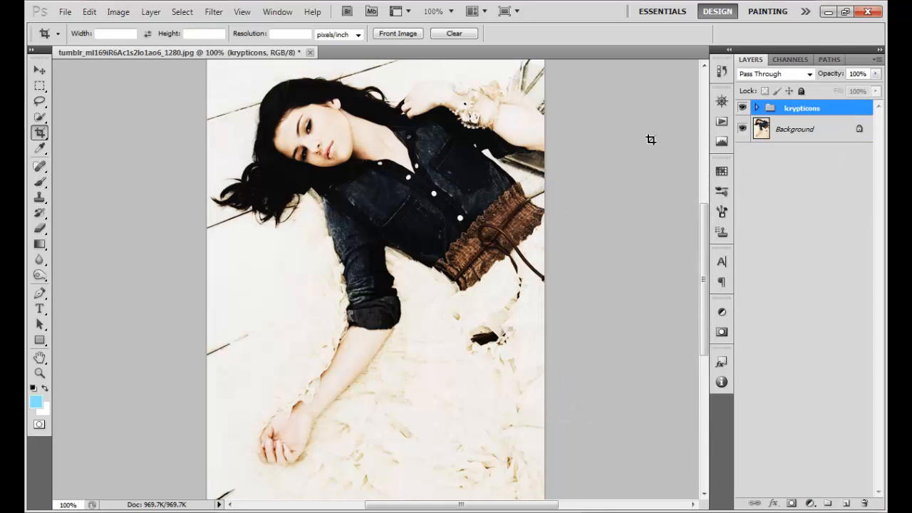
pyautogui.click(795, 129)
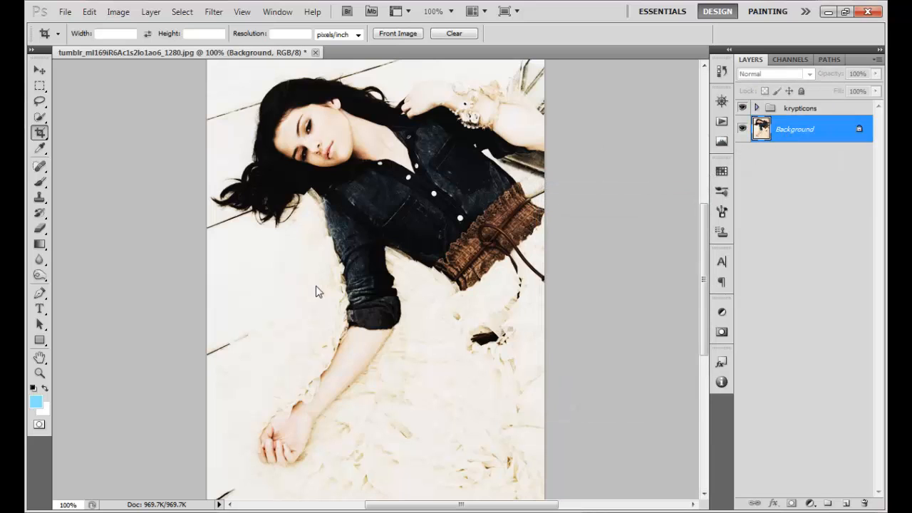
# - Burn the midtones of the ruffled fabric and arm at 60% exposure to darken them
pyautogui.click(40, 277)
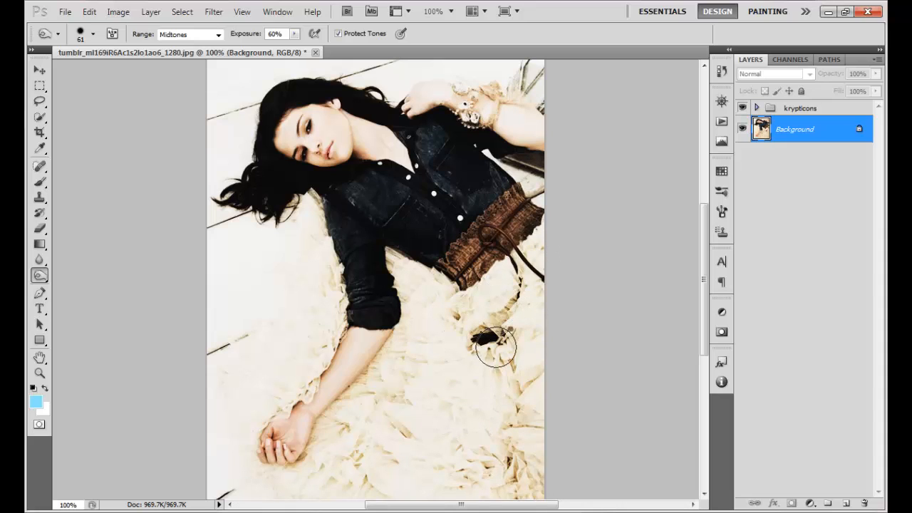
pyautogui.moveTo(496, 349); pyautogui.dragTo(320, 491)
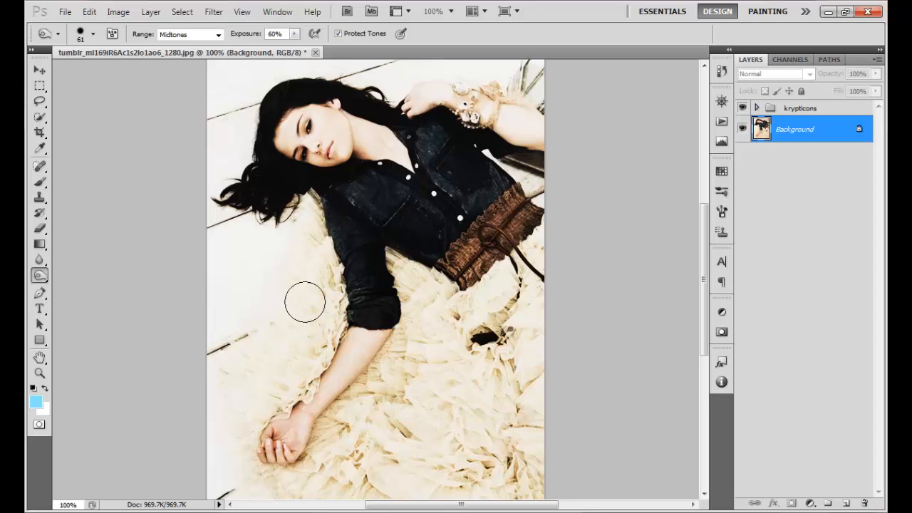
pyautogui.moveTo(319, 299)
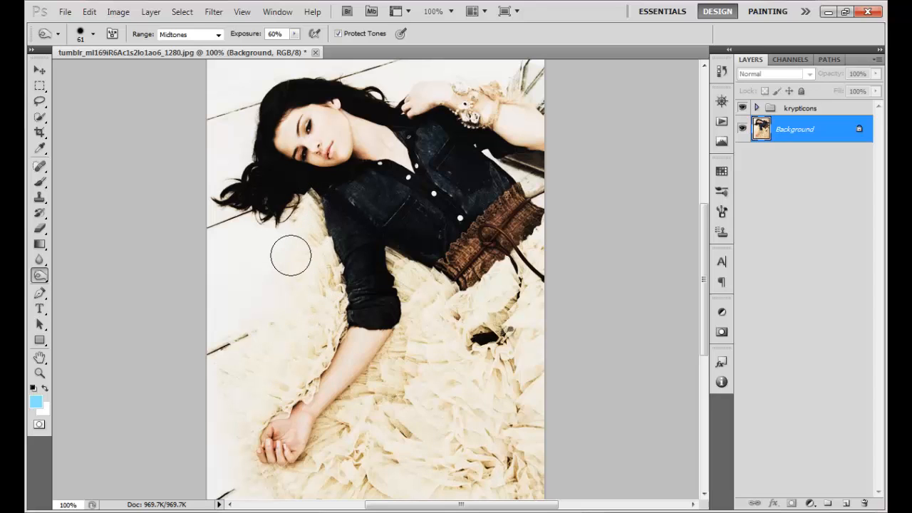
pyautogui.click(66, 12)
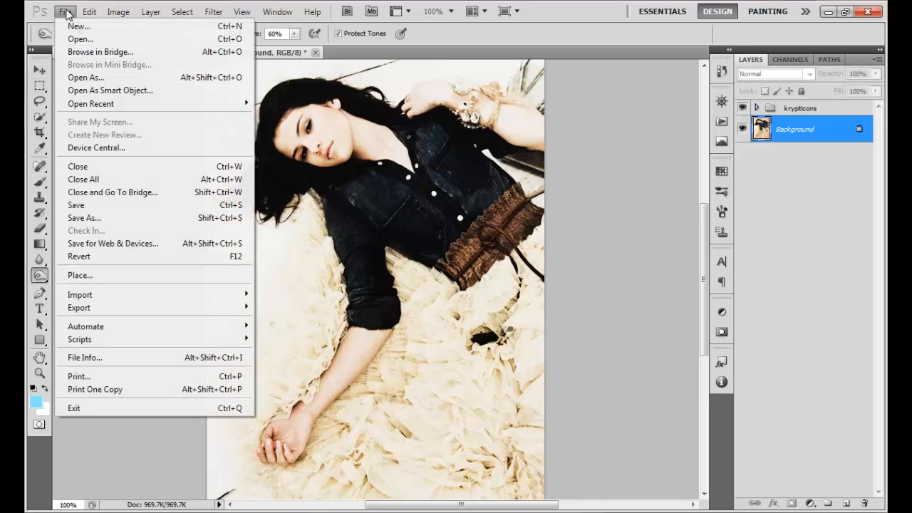
# - Open the cracked paint texture, marquee a section onto the photo and place Layer 1 above the krypticons group
pyautogui.click(80, 39)
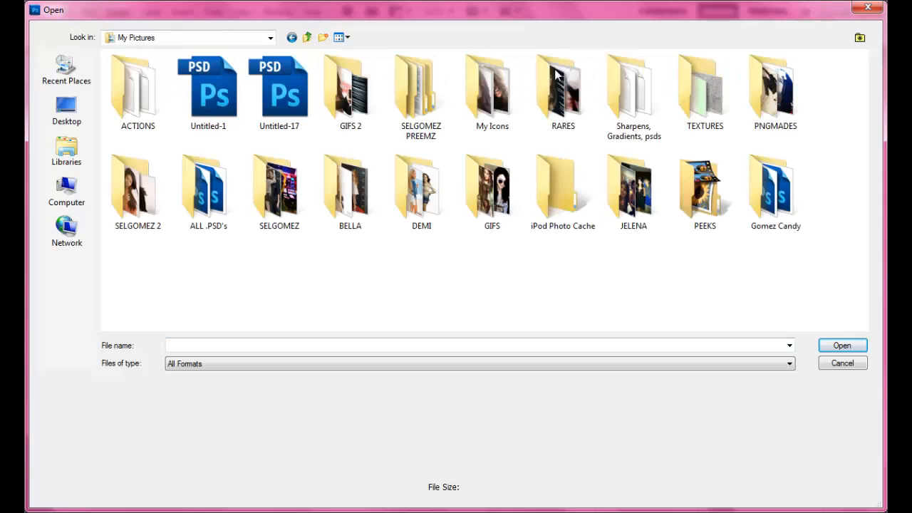
pyautogui.doubleClick(704, 88)
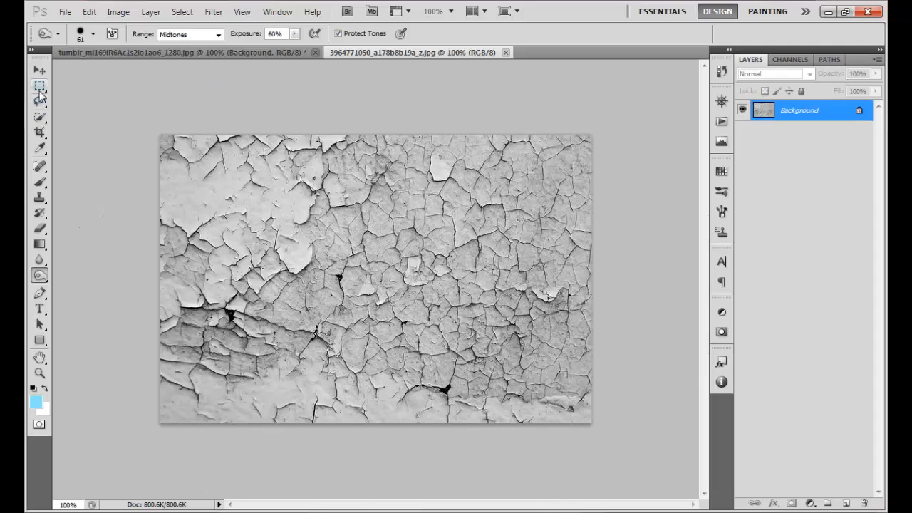
pyautogui.click(40, 85)
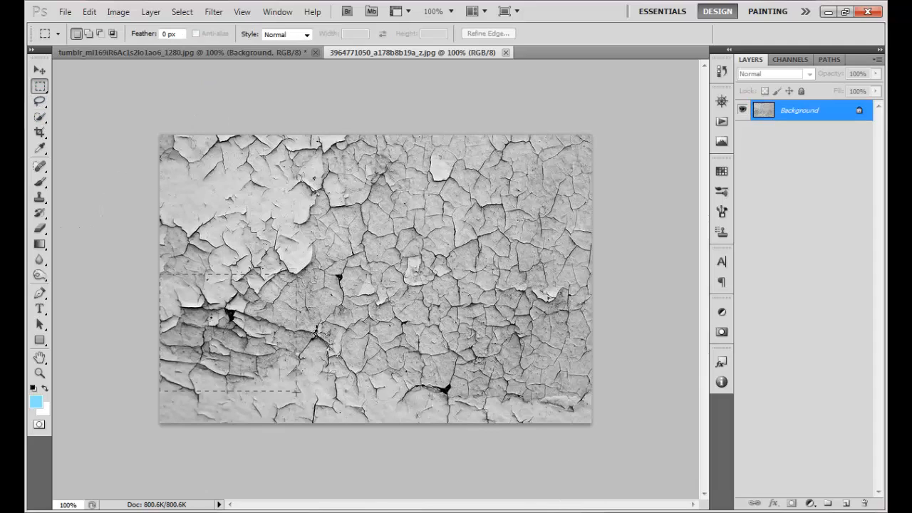
pyautogui.moveTo(162, 277); pyautogui.dragTo(319, 399)
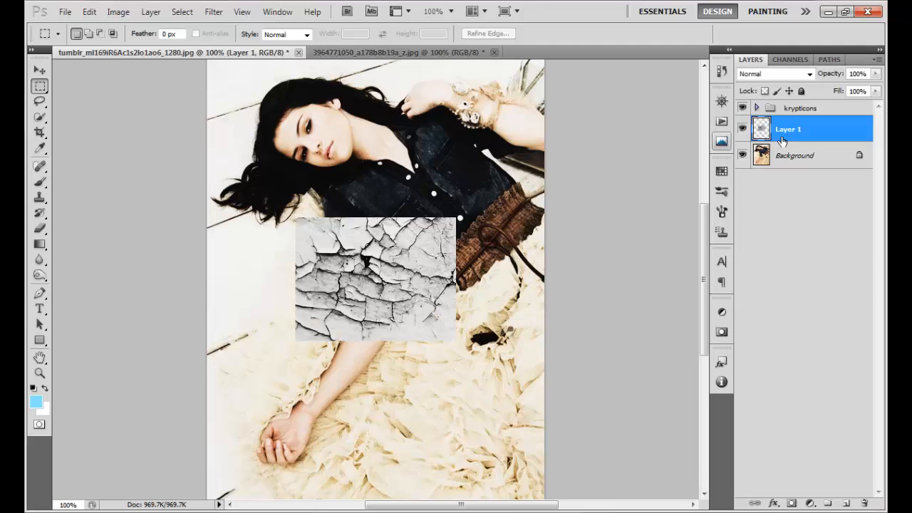
pyautogui.moveTo(787, 129); pyautogui.dragTo(787, 111)
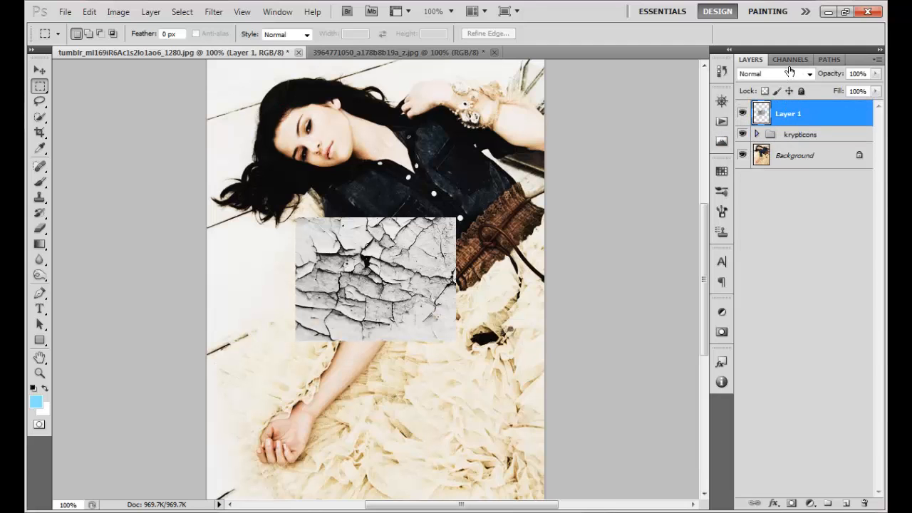
# - Try Multiply blending on the texture layer, then return it to Normal
pyautogui.click(773, 74)
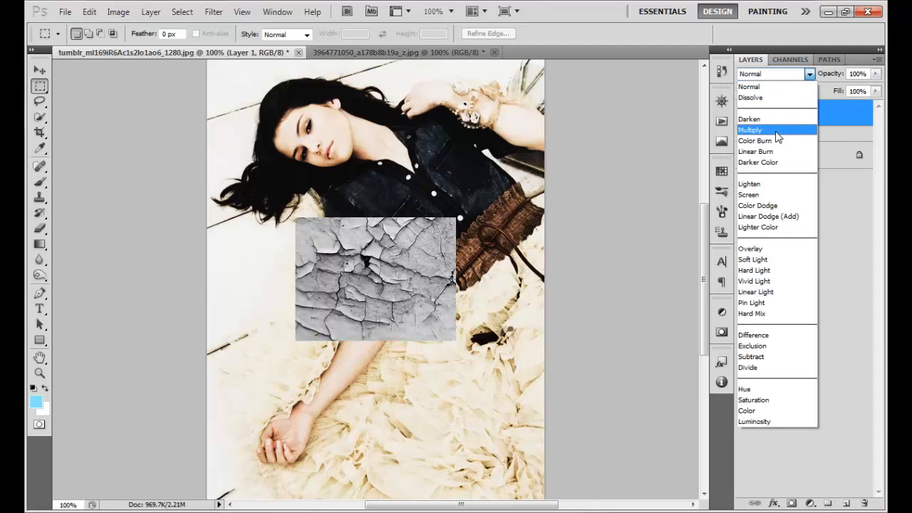
pyautogui.click(750, 128)
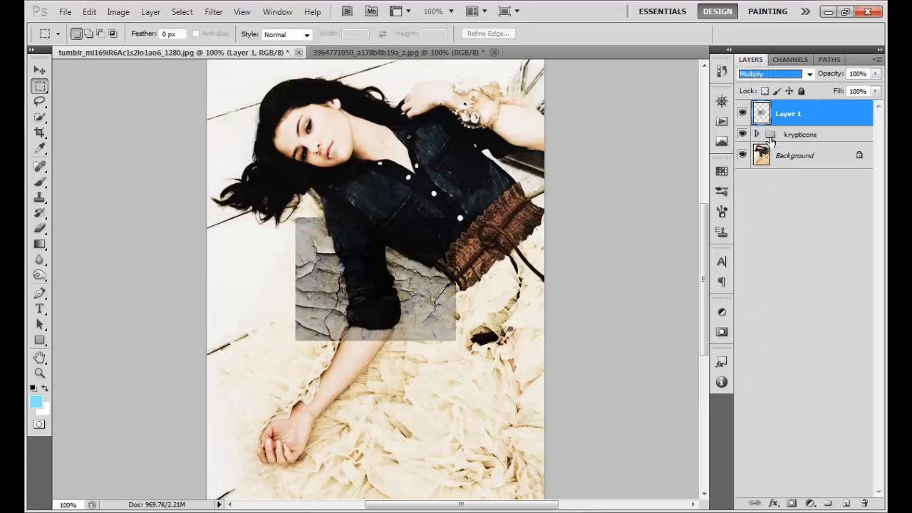
pyautogui.click(772, 74)
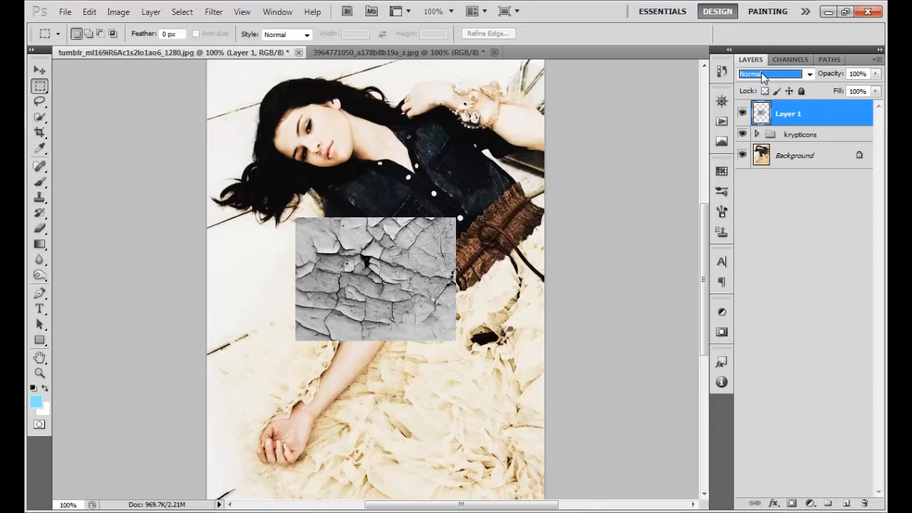
# - Move the texture over the woman's face and blend it in with Color Burn
pyautogui.click(40, 70)
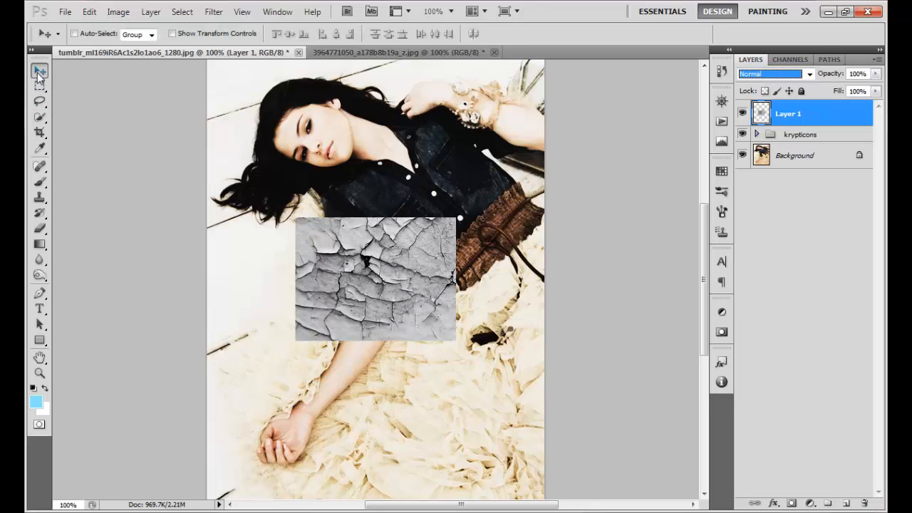
pyautogui.moveTo(376, 279); pyautogui.dragTo(331, 140)
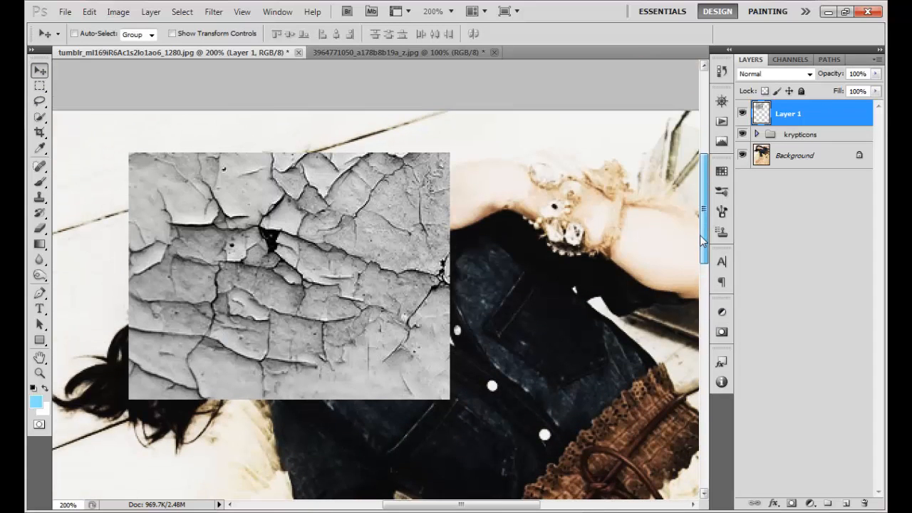
pyautogui.click(776, 74)
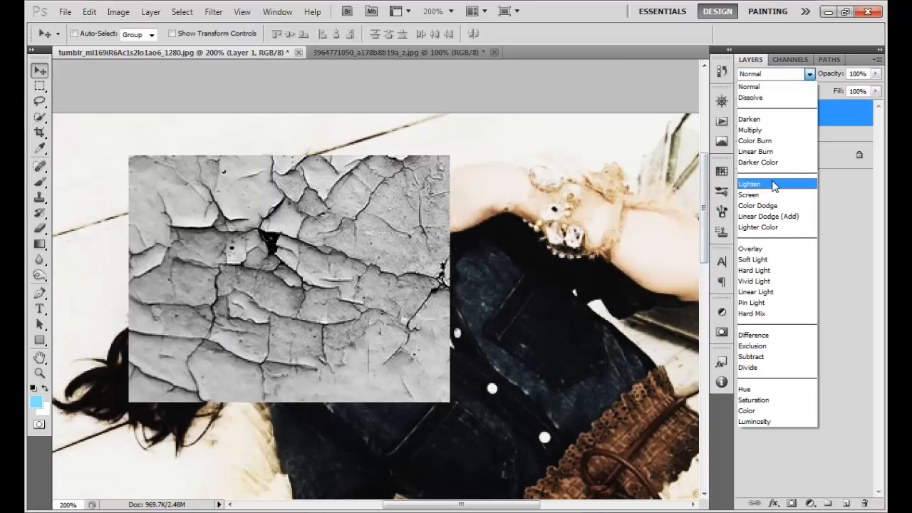
pyautogui.click(755, 141)
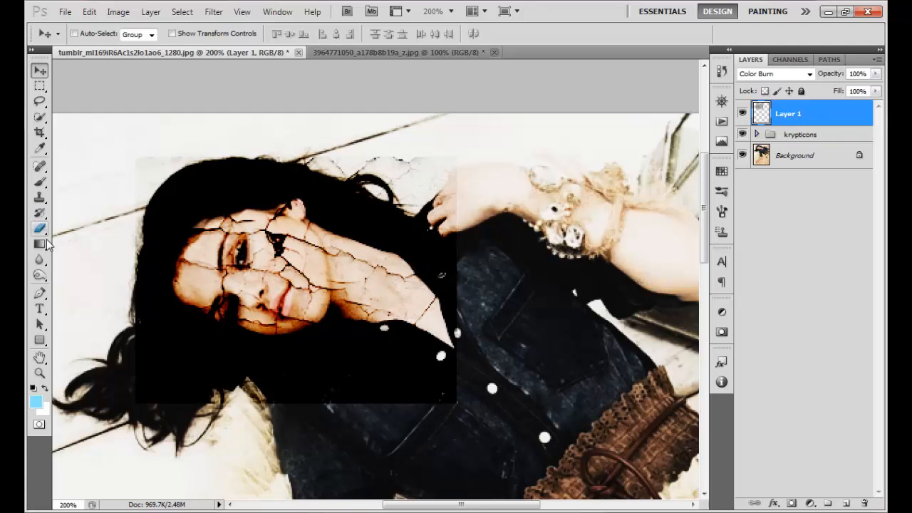
# - Erase the texture around the face, keeping only the cracks on the cheek below her eye
pyautogui.click(40, 228)
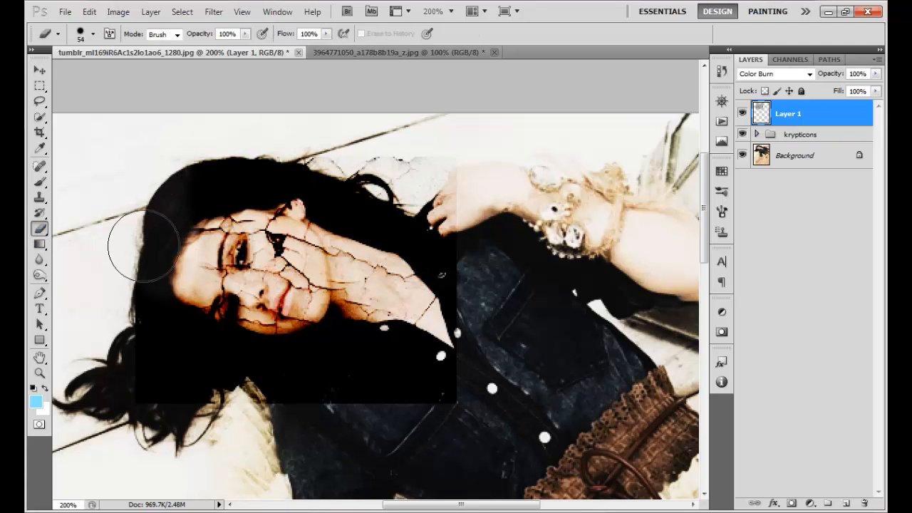
pyautogui.moveTo(146, 246); pyautogui.dragTo(220, 335)
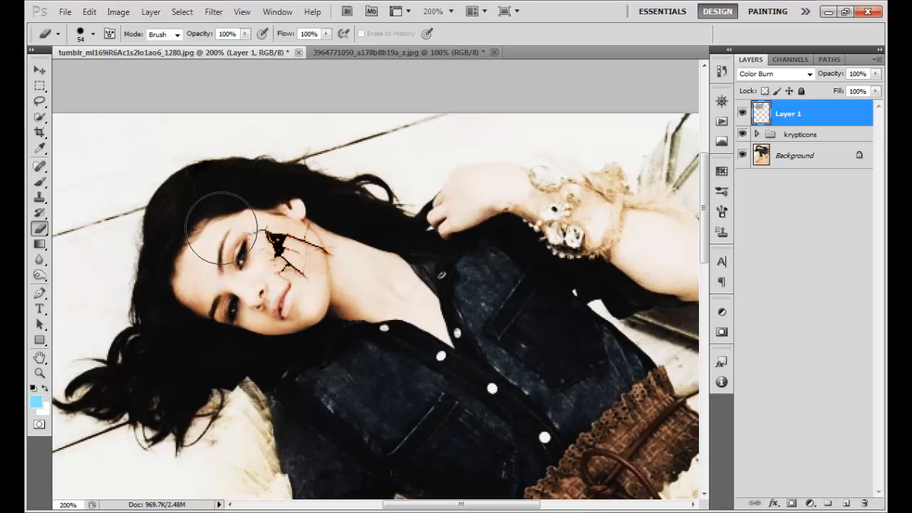
pyautogui.moveTo(363, 263)
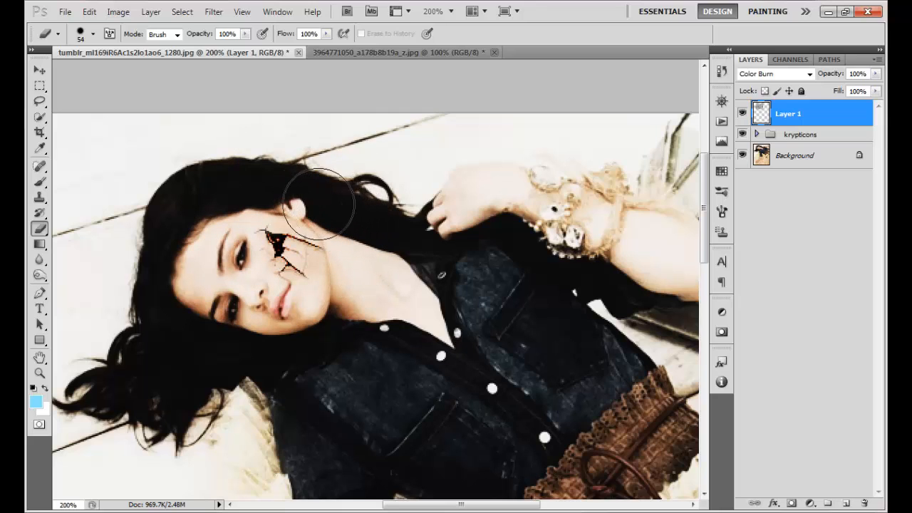
pyautogui.moveTo(267, 311)
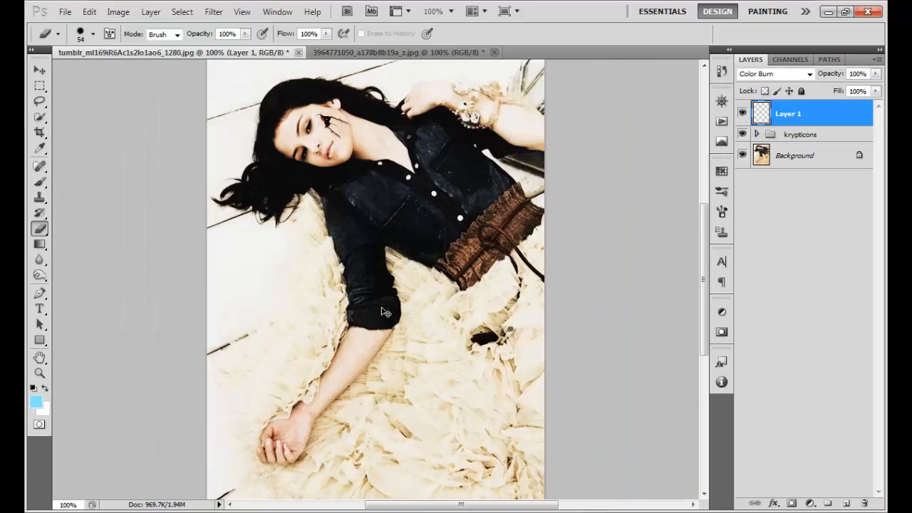
pyautogui.rightClick(796, 154)
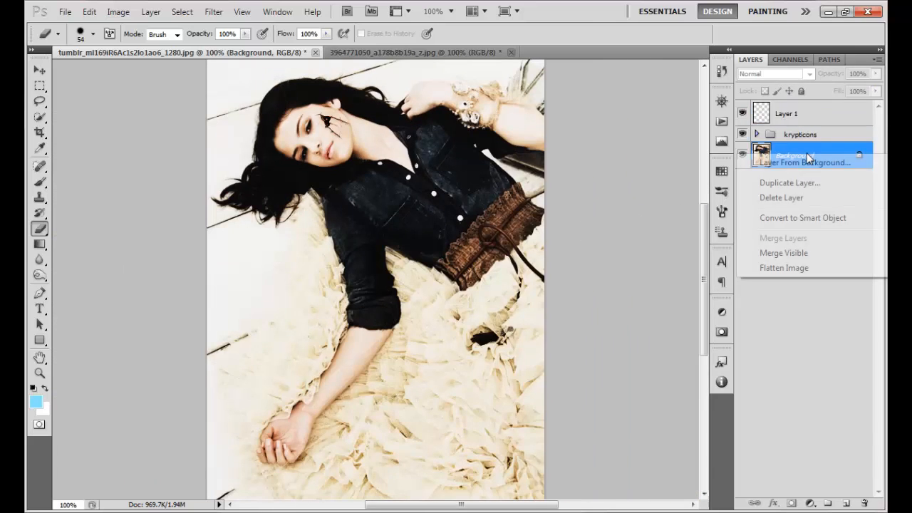